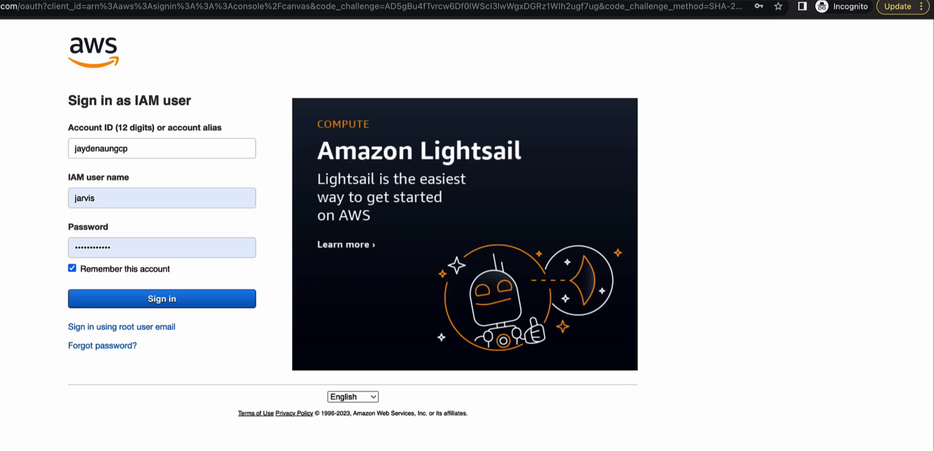
mouse_move(214, 311)
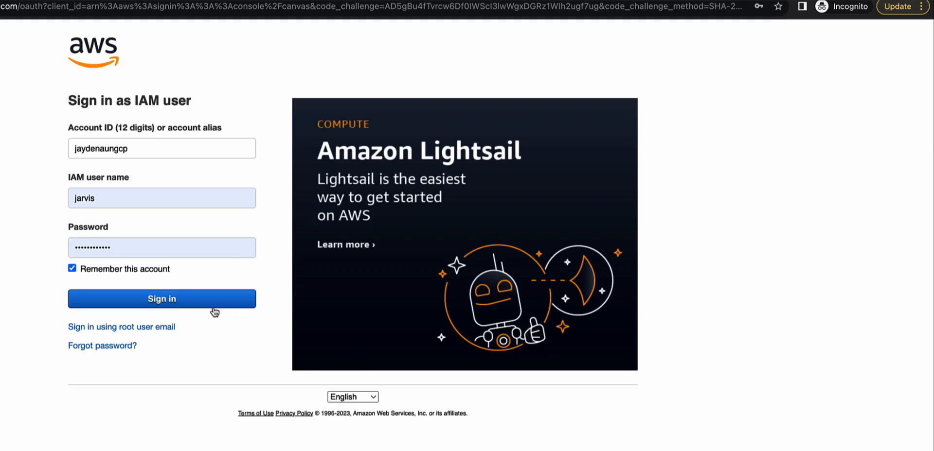
Sign in as jarvis, reach the MFA code prompt, and cancel back to sign-in.
click(161, 298)
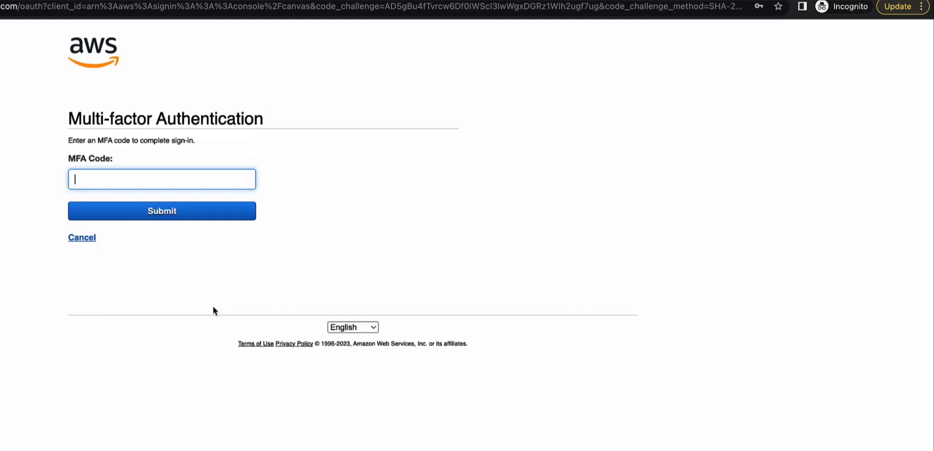
mouse_move(161, 312)
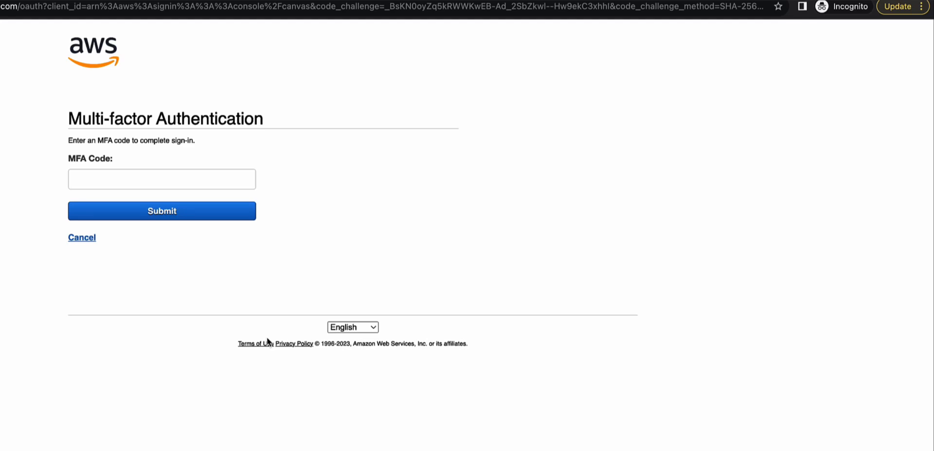
click(82, 237)
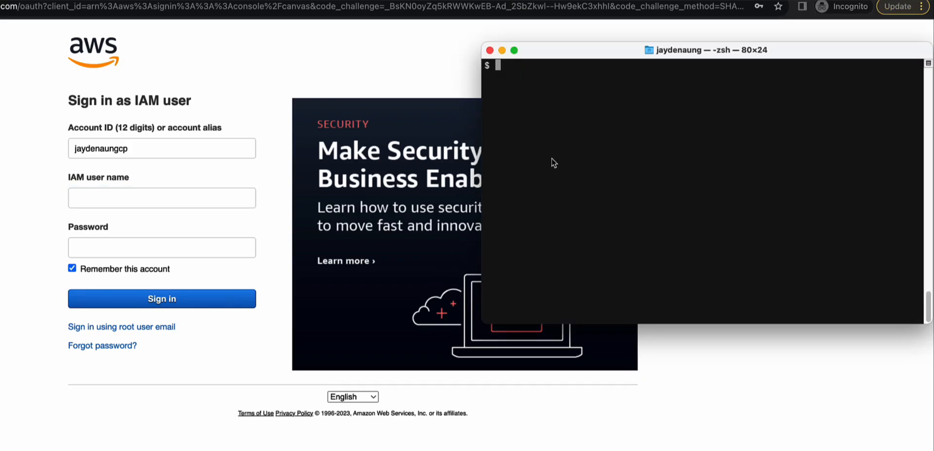
mouse_move(557, 154)
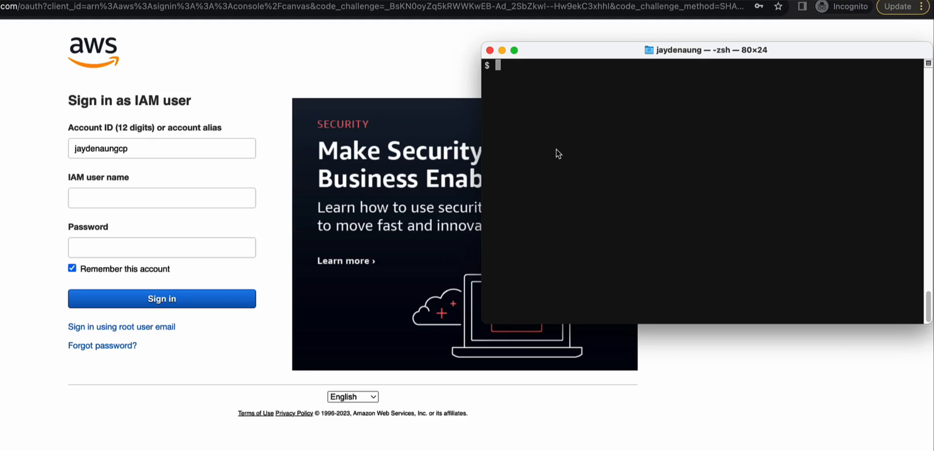
Run 'aws iam list-mfa-devices --user-name jarvis' to list jarvis's MFA devices.
text(aws)
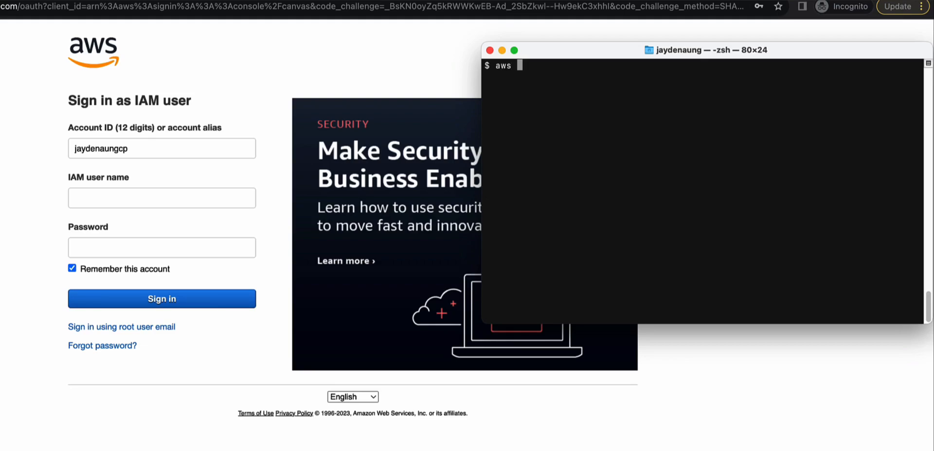
text(iam list)
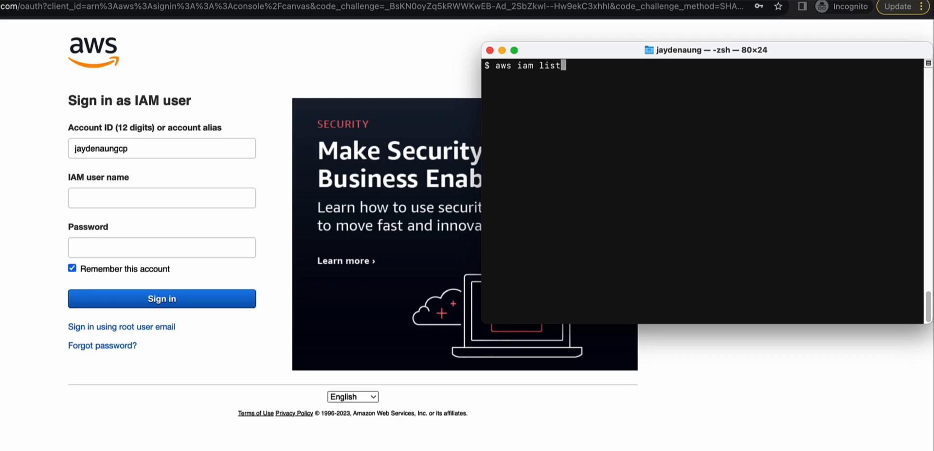
text(-mfa-de)
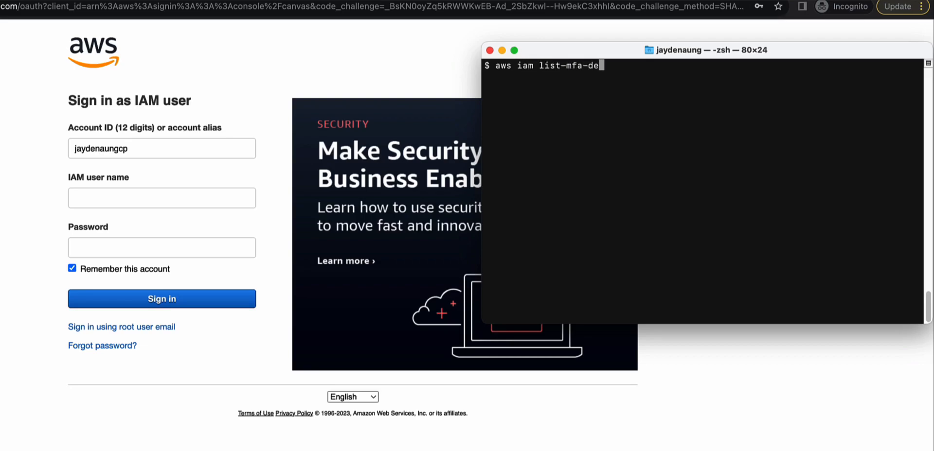
text(vices)
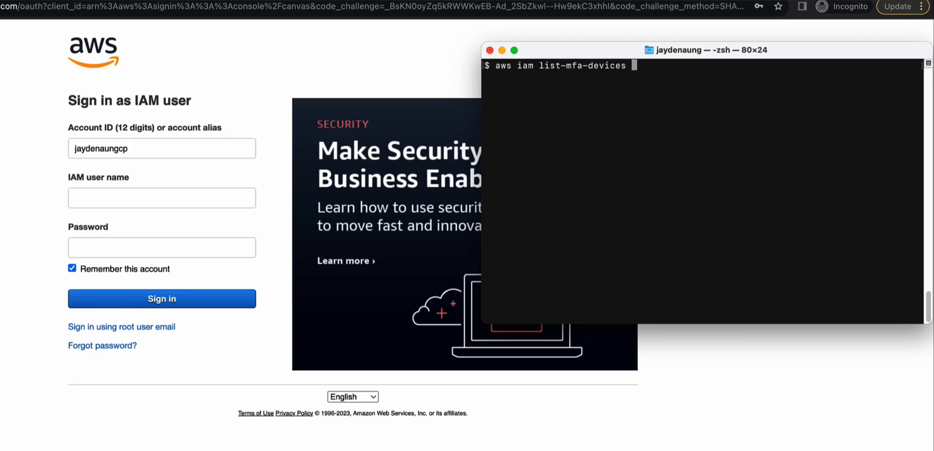
text(--user)
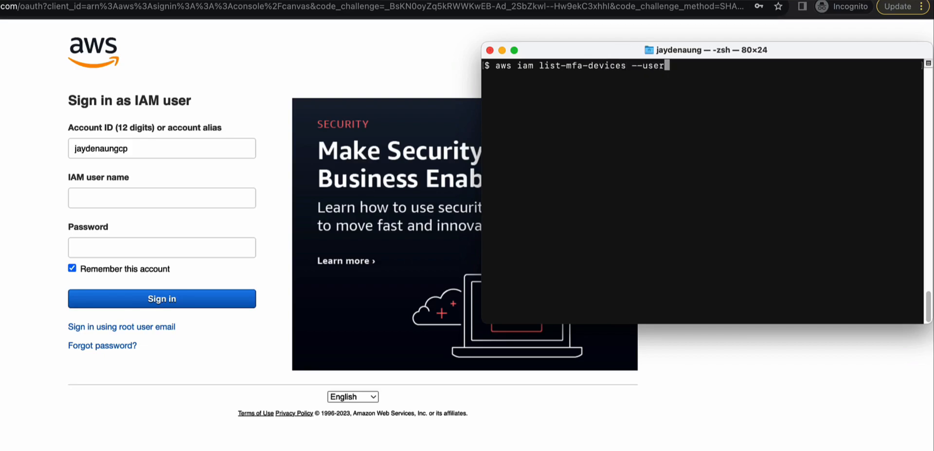
text(-name jarvis)
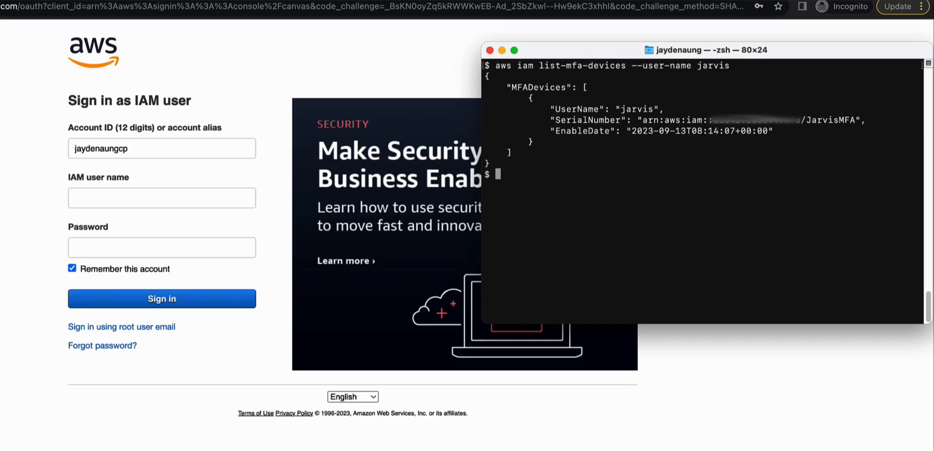
mouse_move(599, 249)
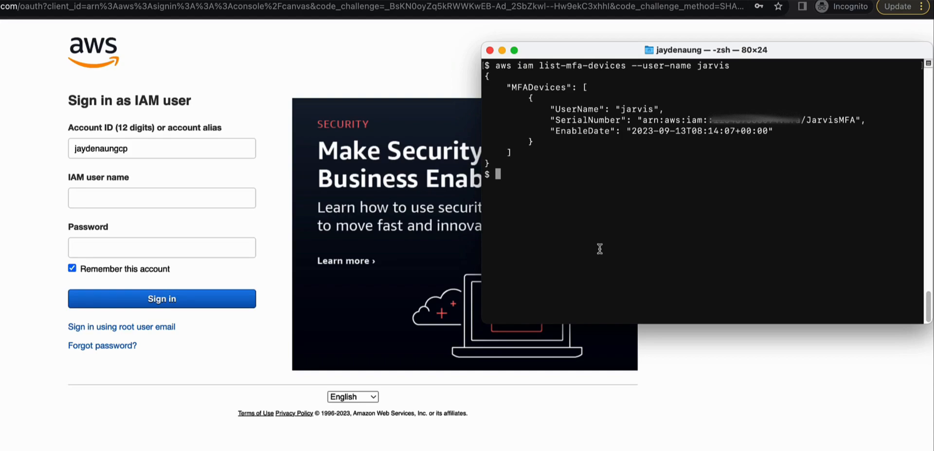
Run 'aws iam deactivate-mfa-device --user-name jarvis' with the copied JarvisMFA serial number.
text(aws ai)
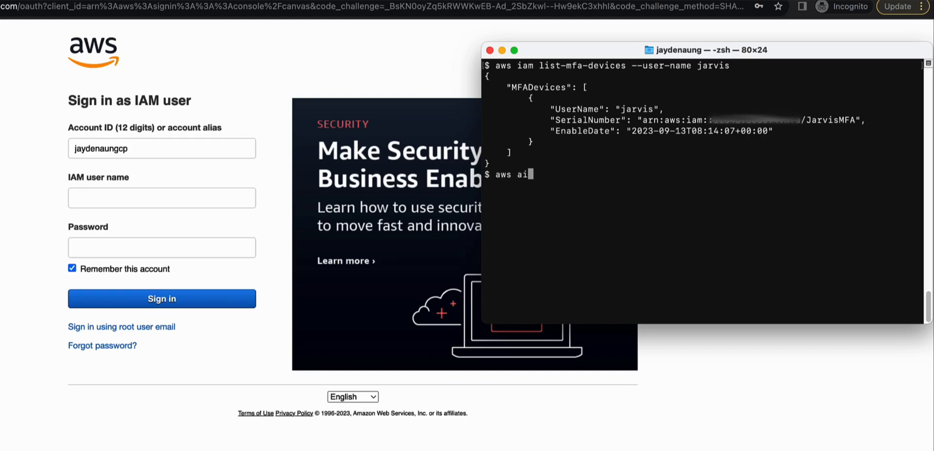
text(iam)
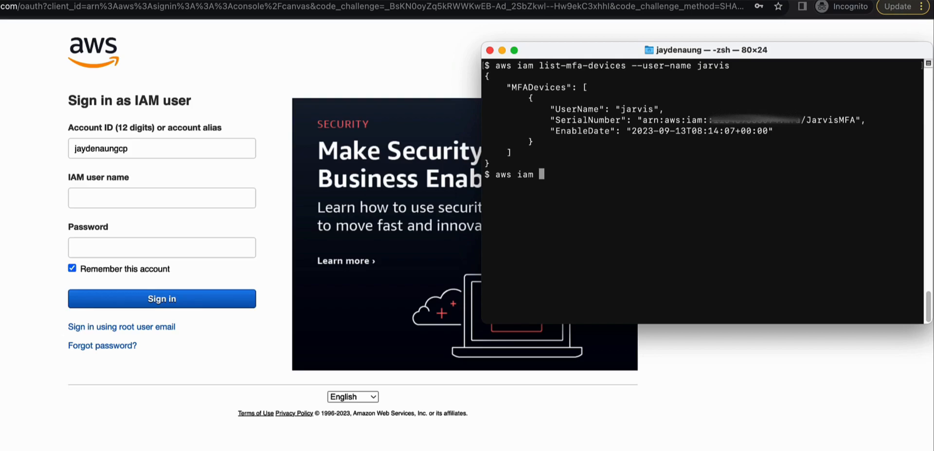
text(deactivate-mfa-device)
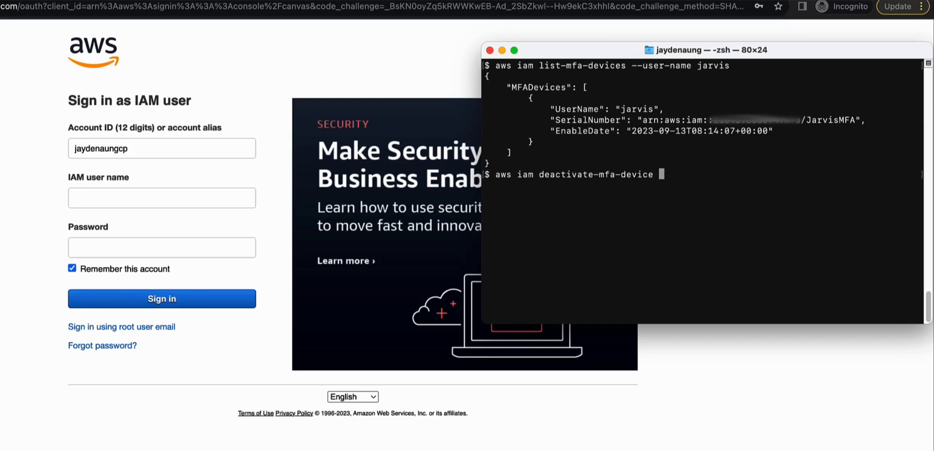
text(-)
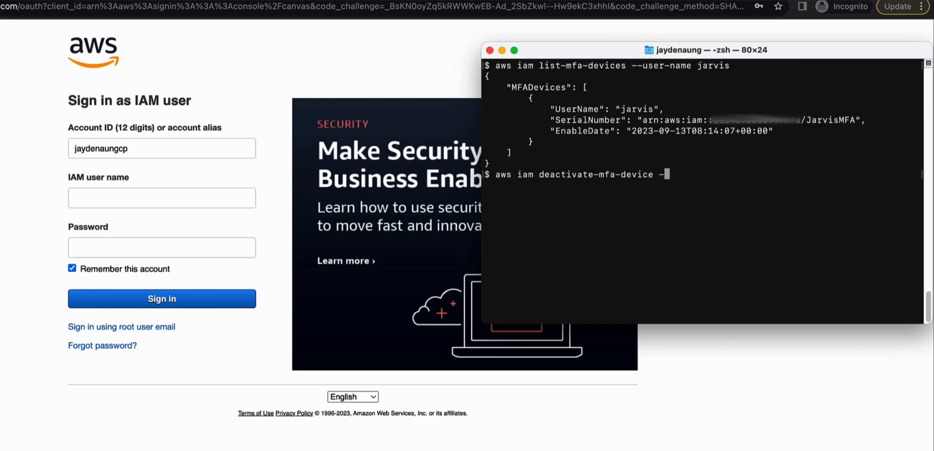
text(-user-name)
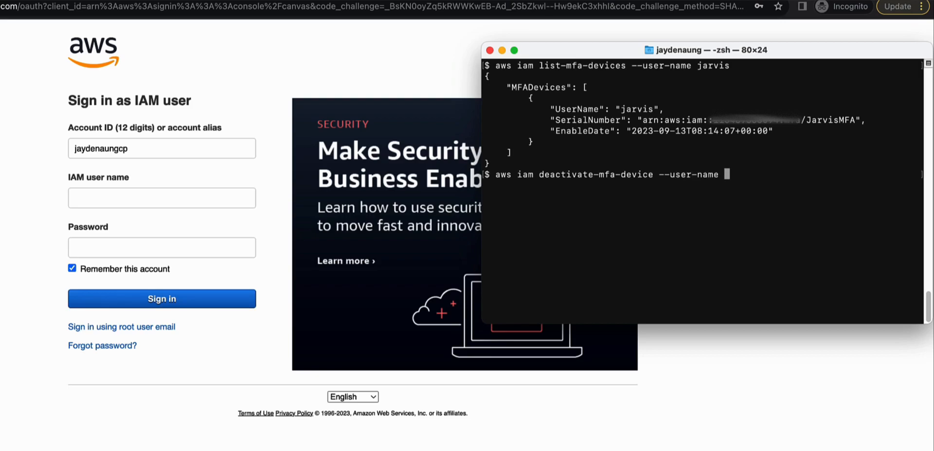
text(jarv)
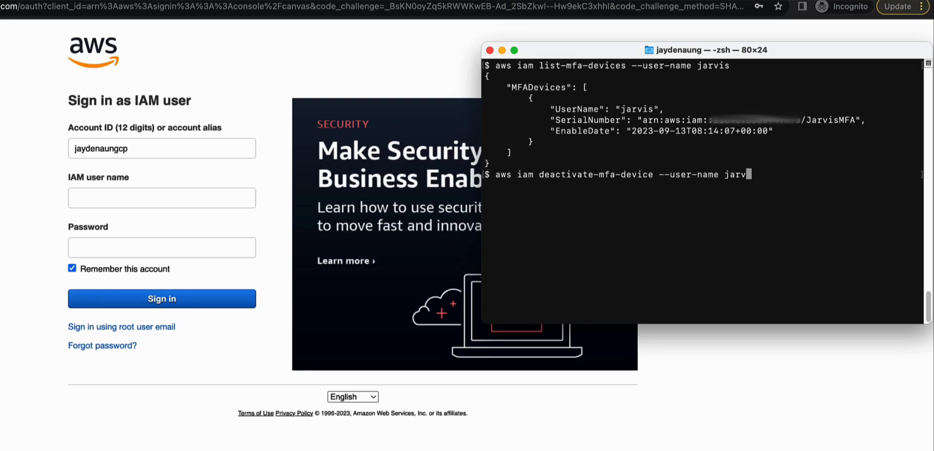
text(is --serial-number)
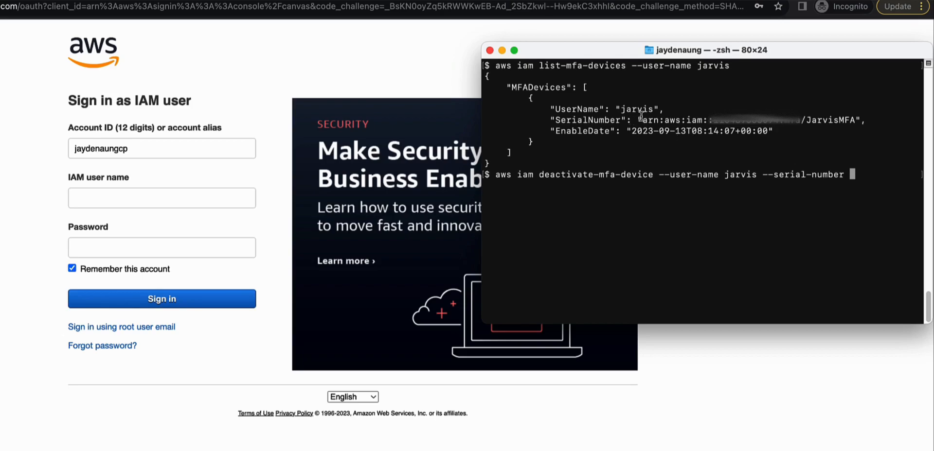
drag(637, 119, 864, 119)
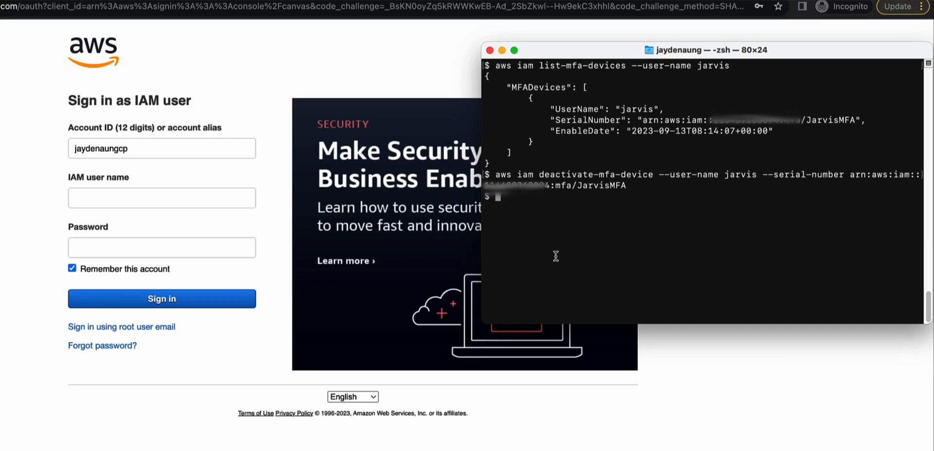
mouse_move(488, 219)
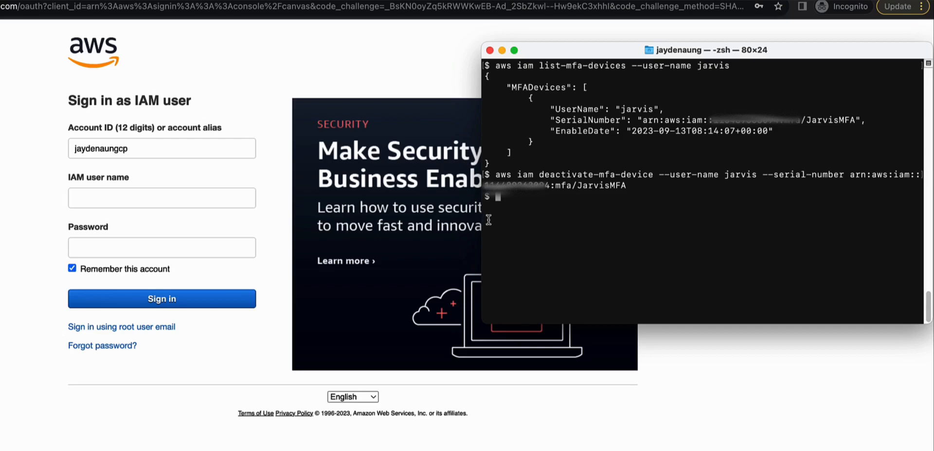
Sign in as IAM user jarvis with the autofilled saved password.
click(161, 197)
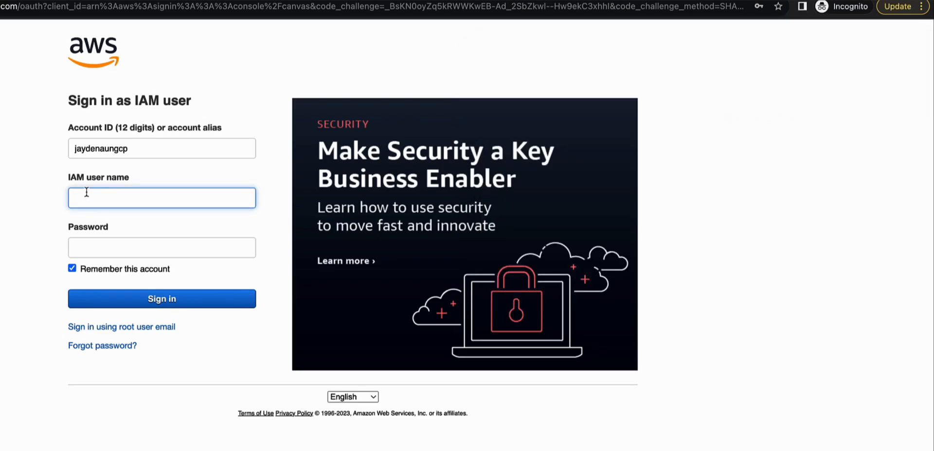
click(162, 298)
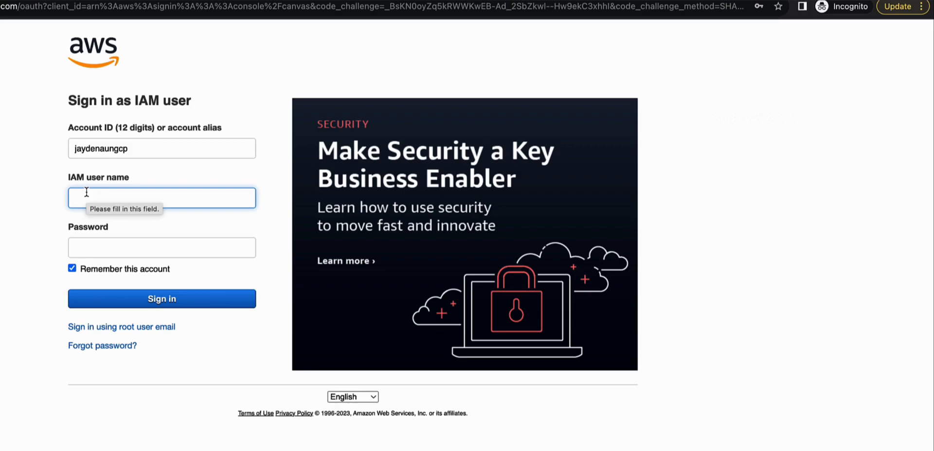
text(jarvis)
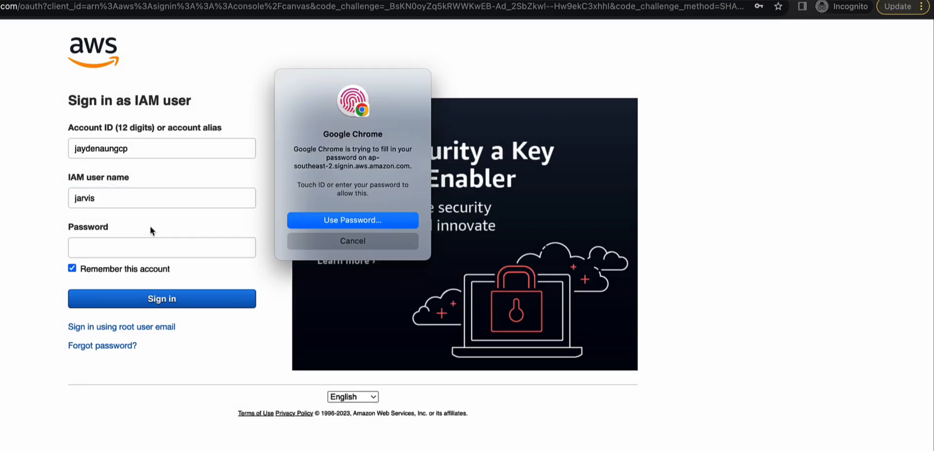
click(352, 220)
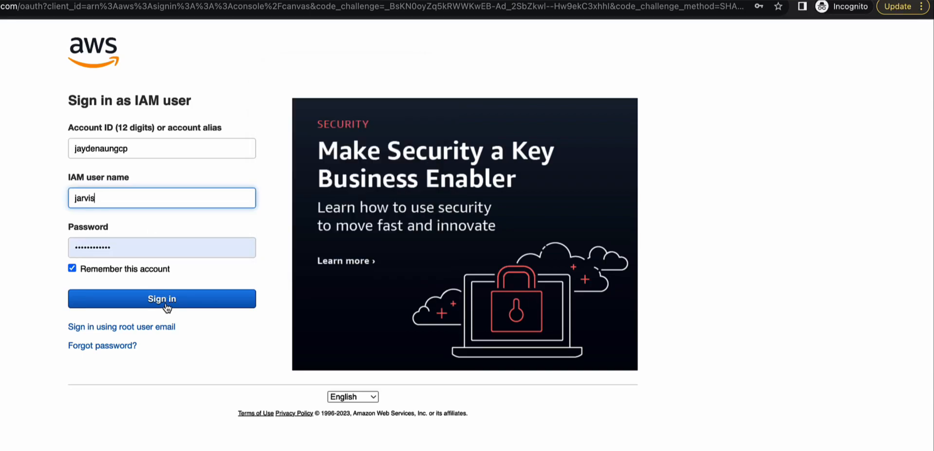
click(162, 298)
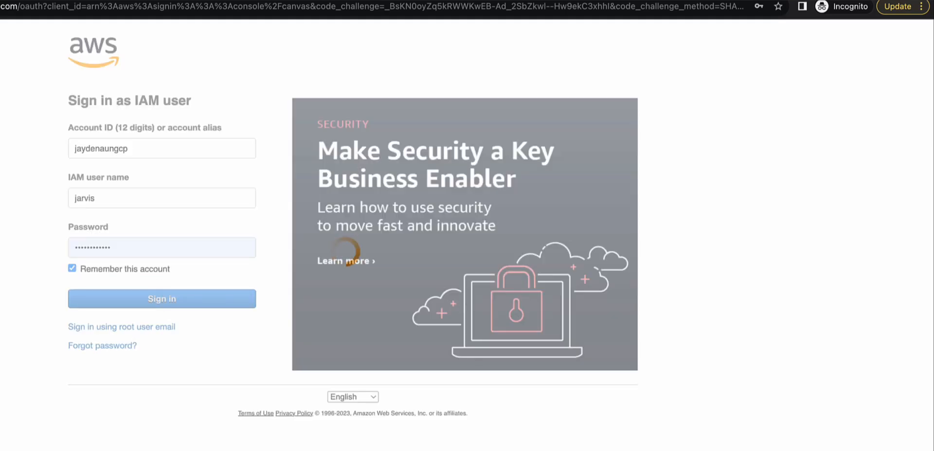
click(162, 298)
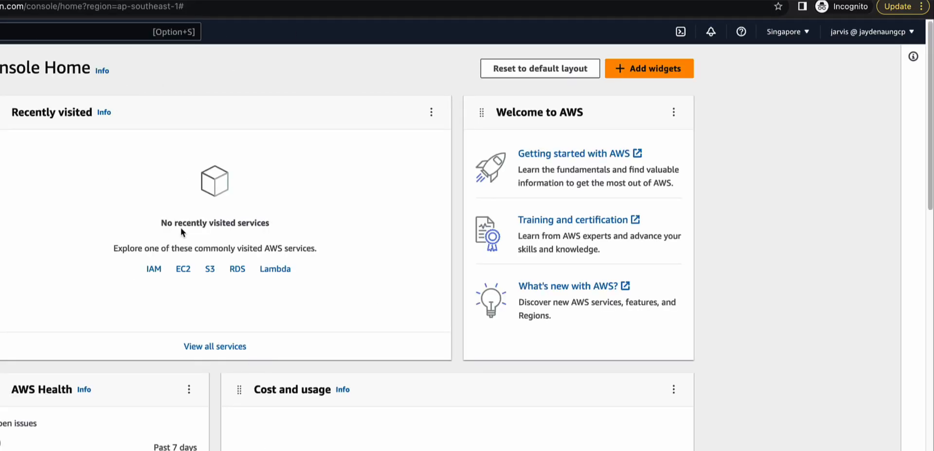
mouse_move(332, 377)
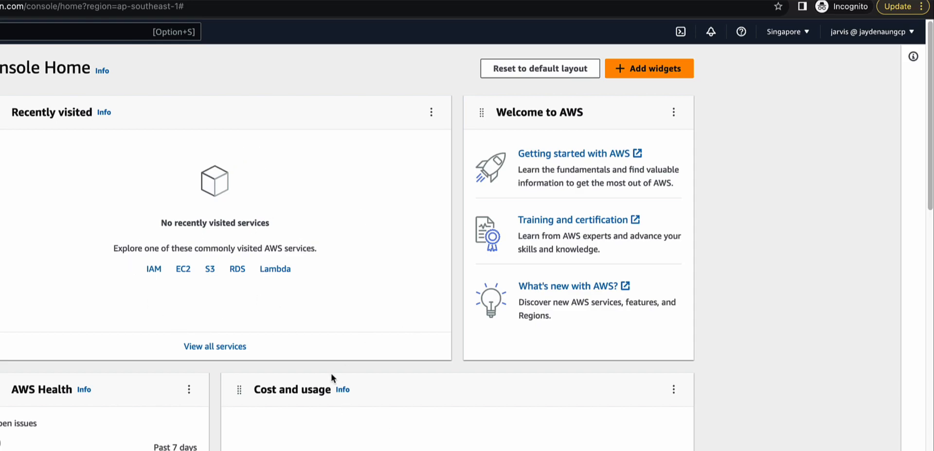
mouse_move(472, 272)
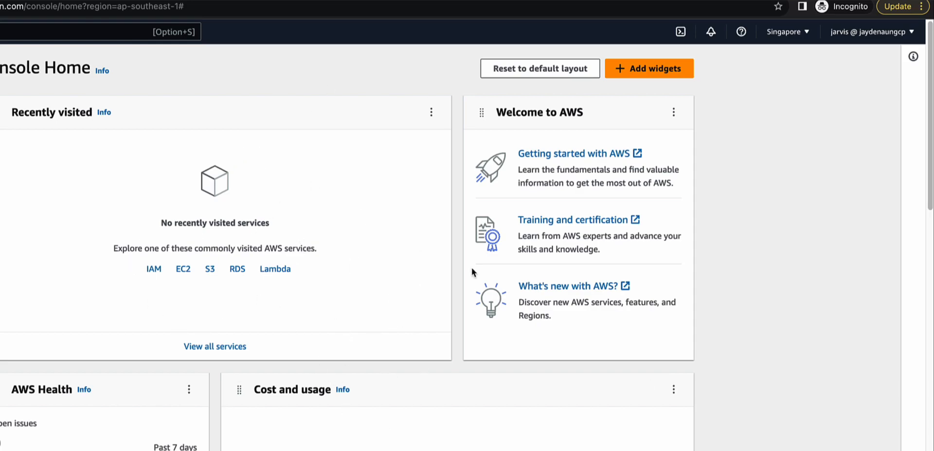
mouse_move(435, 247)
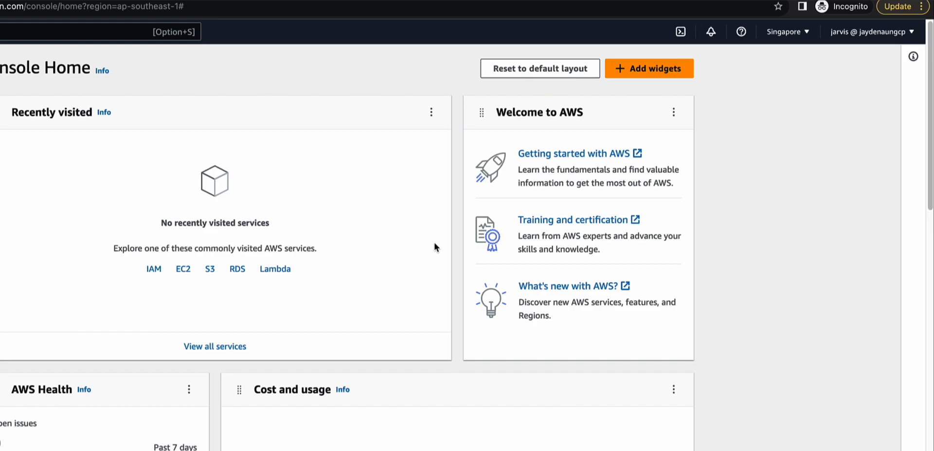
mouse_move(878, 62)
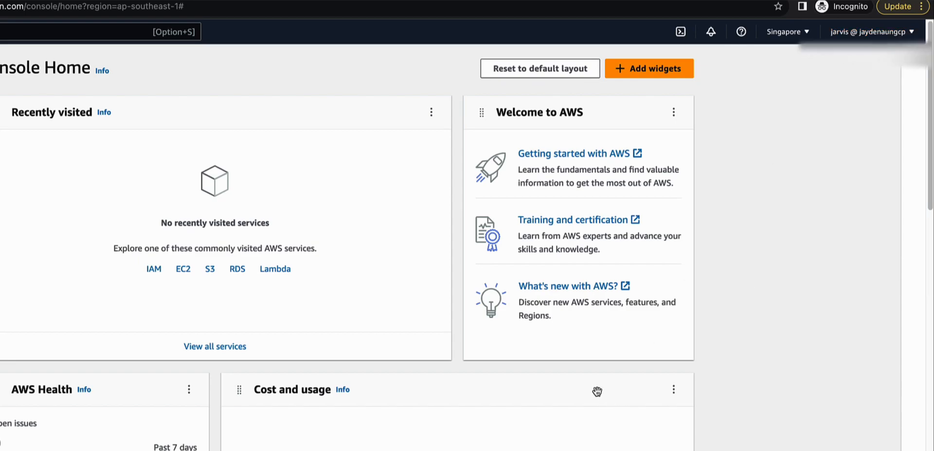
Check the account menu to confirm IAM user jarvis is signed in, then close it.
click(870, 31)
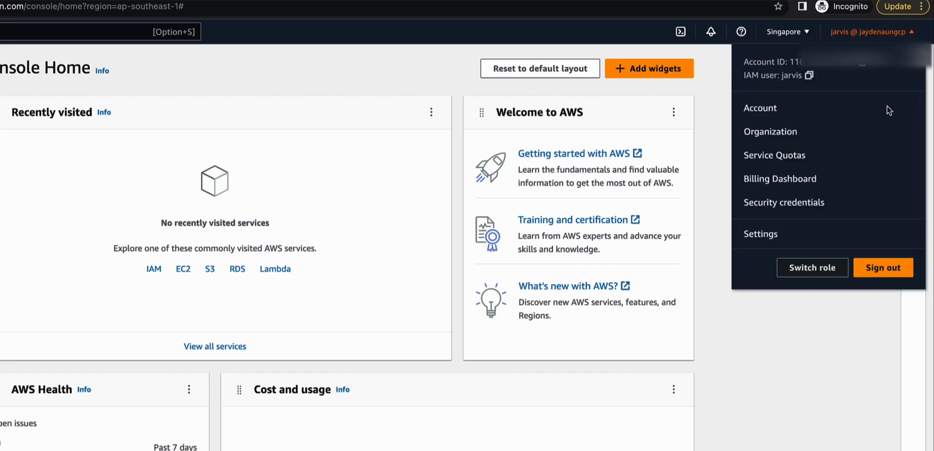
click(883, 267)
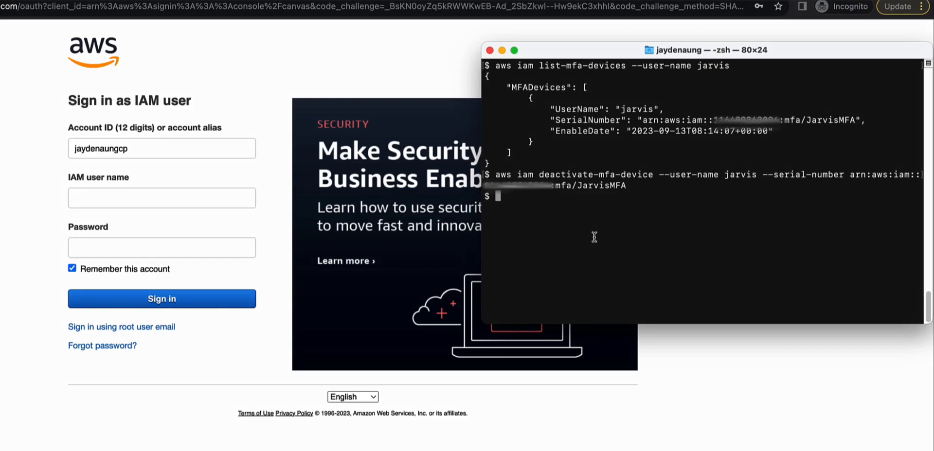